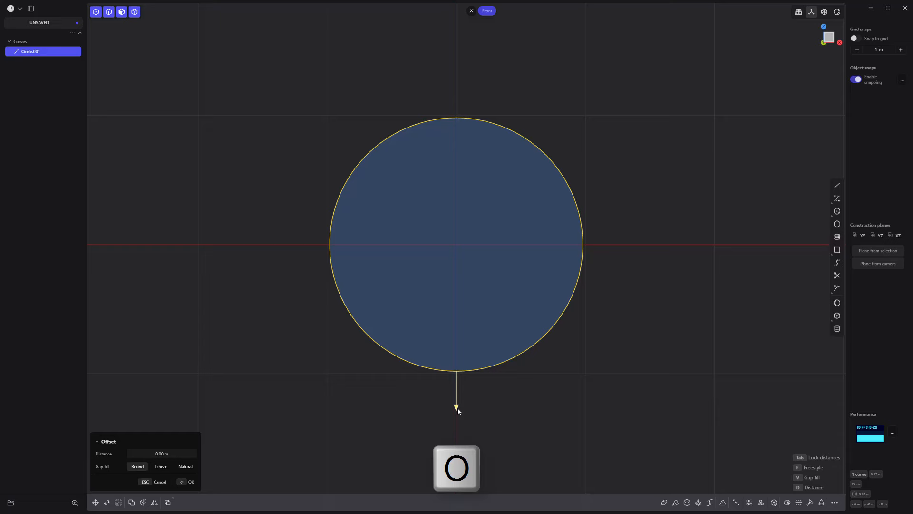
Create an offset copy of the circle curve
left_click(191, 481)
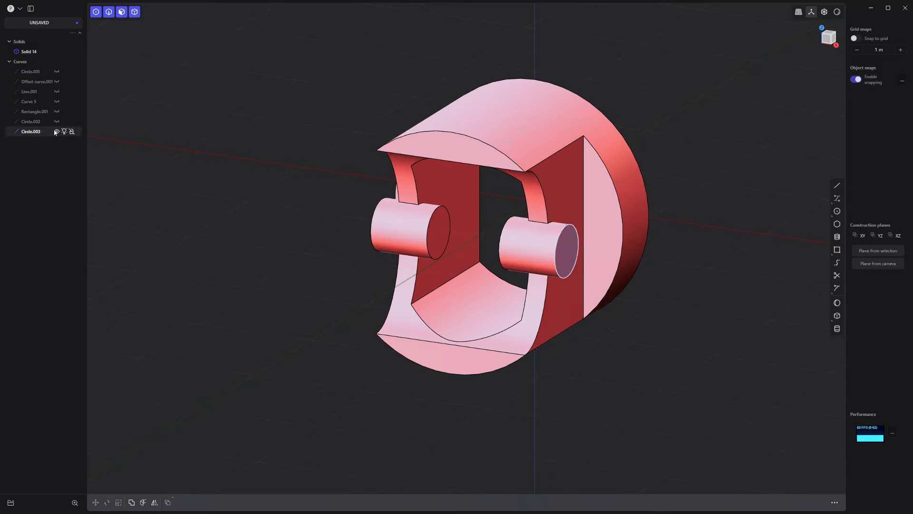
Offset the right boss's end face inward by about 0.16 m to outline the hole circle
key("o")
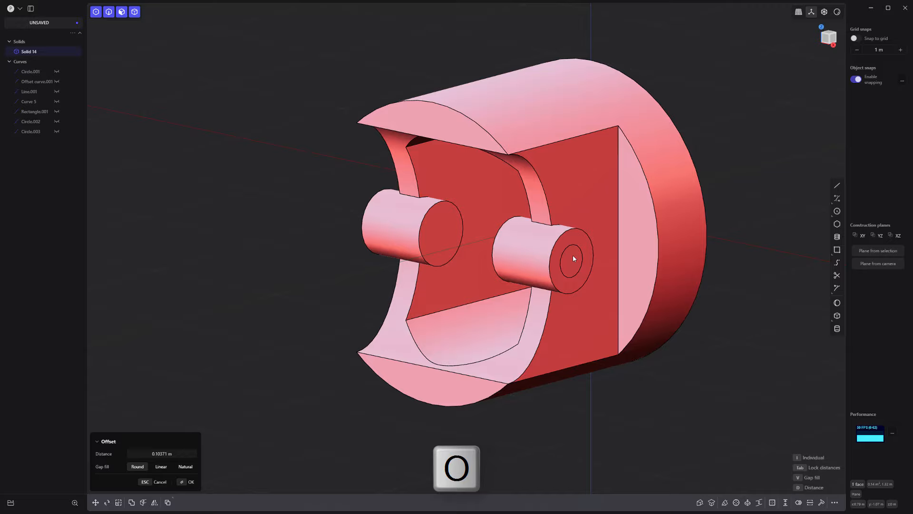